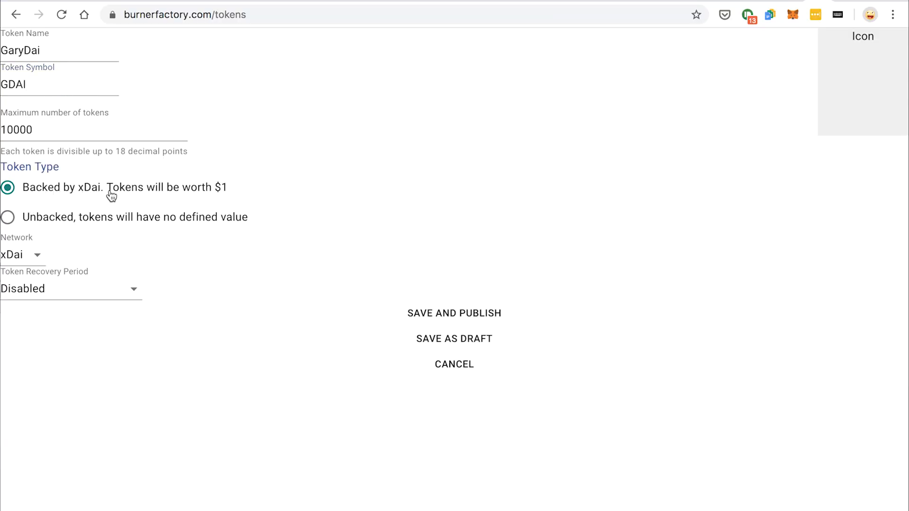
pyautogui.moveTo(122, 258)
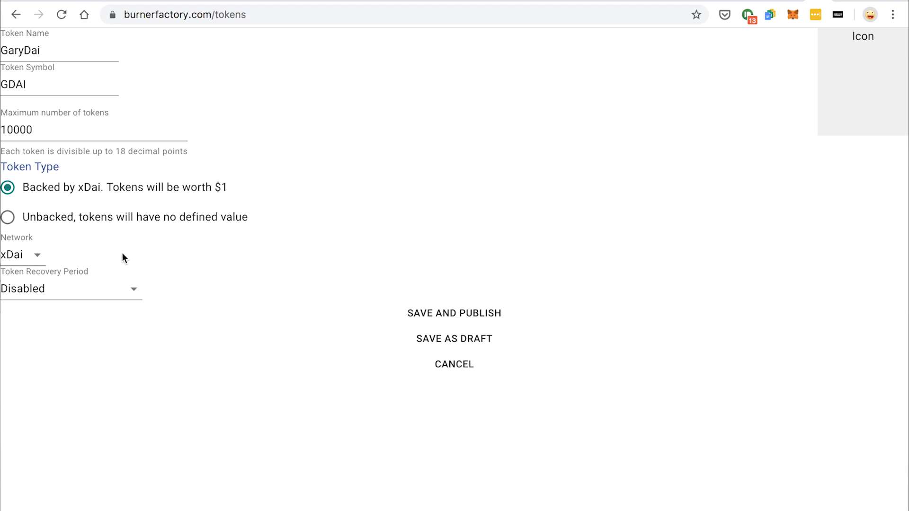
pyautogui.click(69, 289)
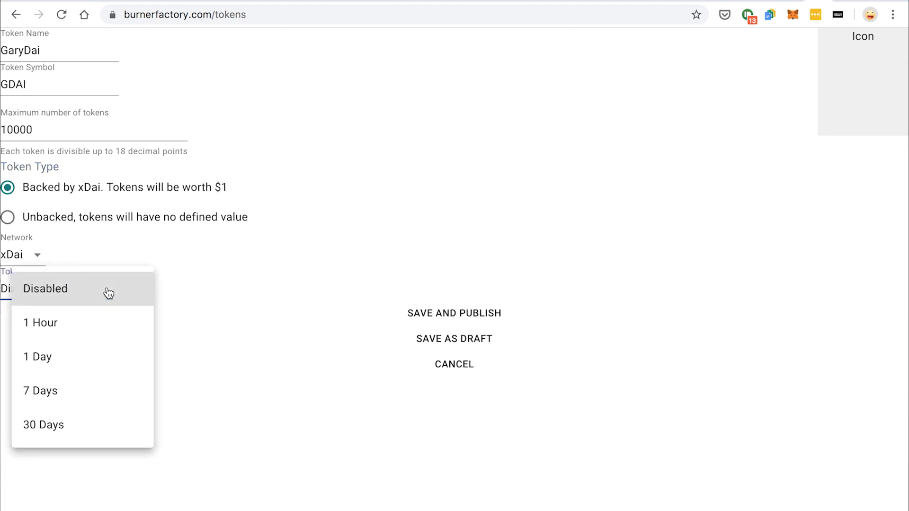
pyautogui.moveTo(119, 338)
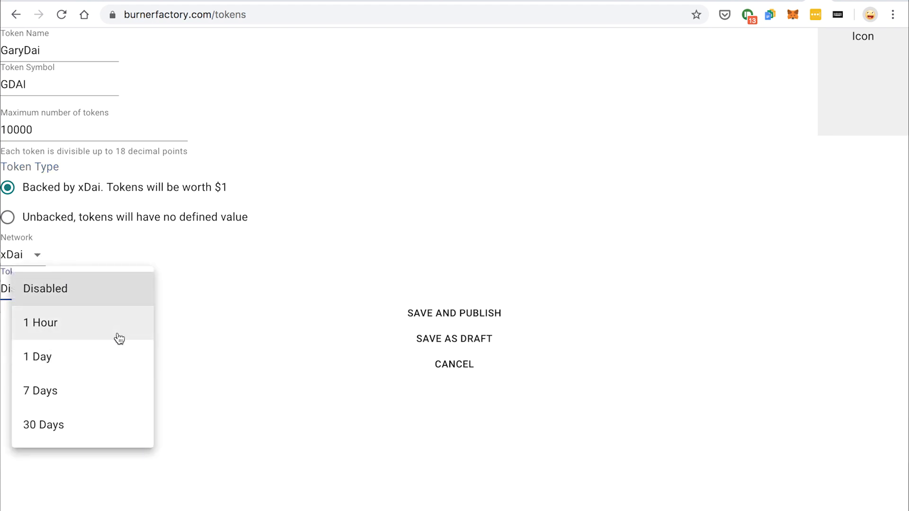
pyautogui.click(41, 323)
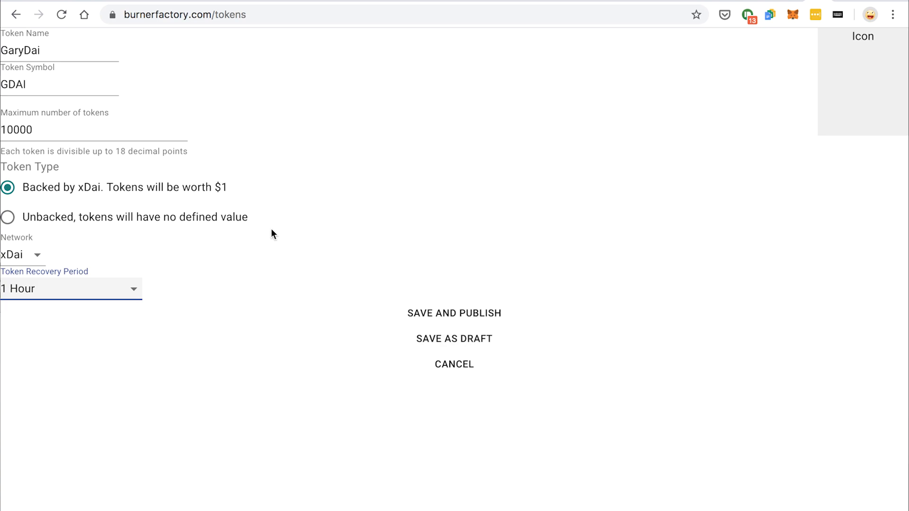